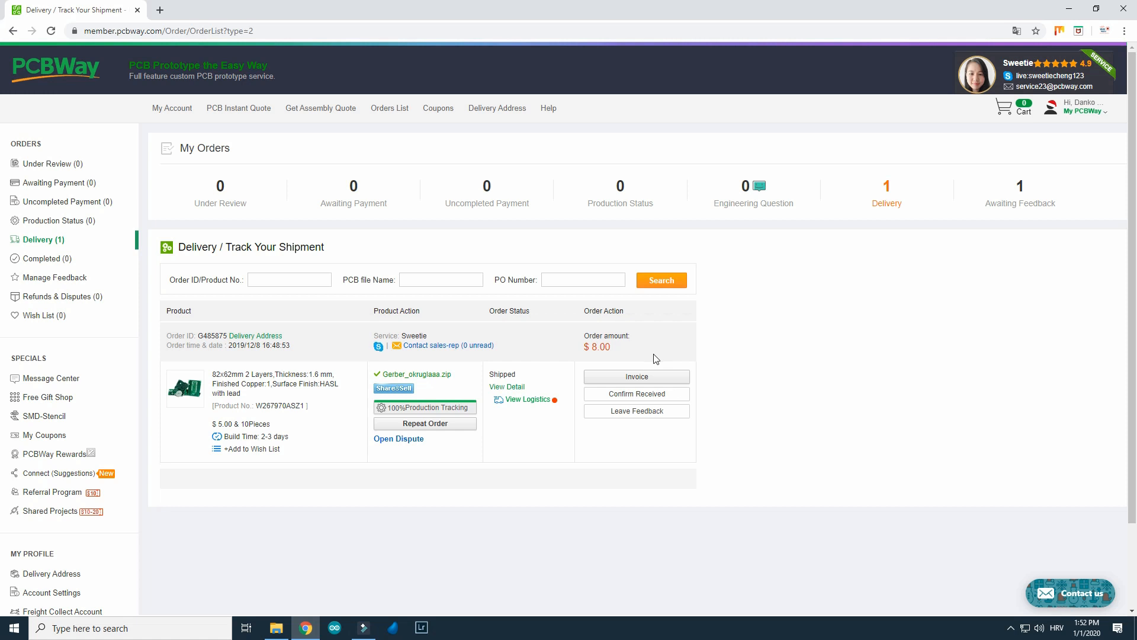
pyautogui.moveTo(657, 360)
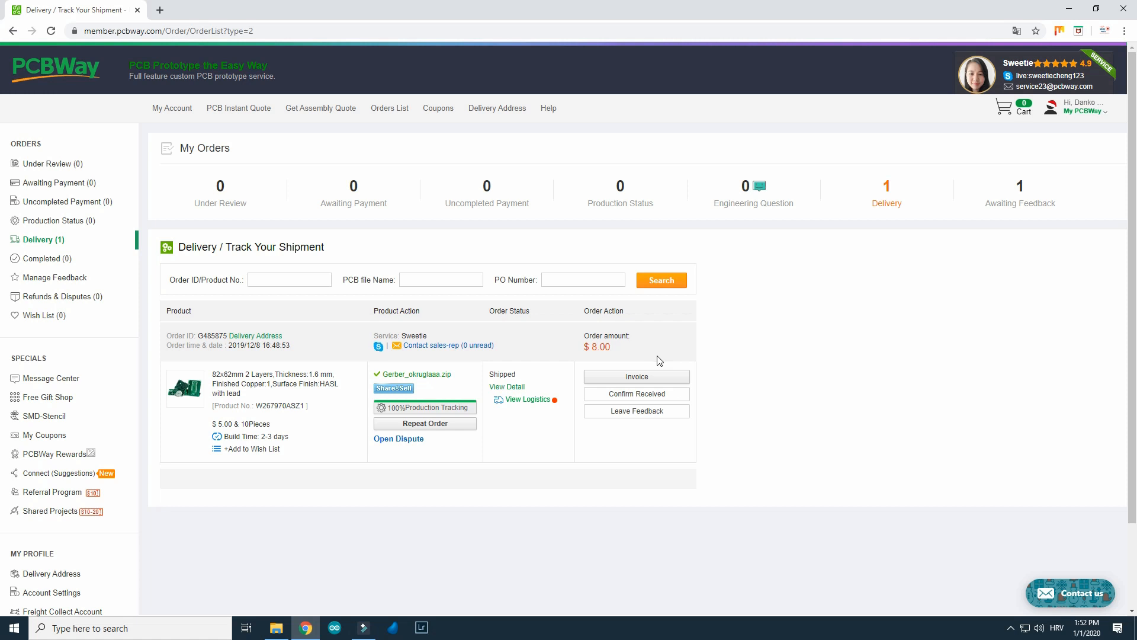